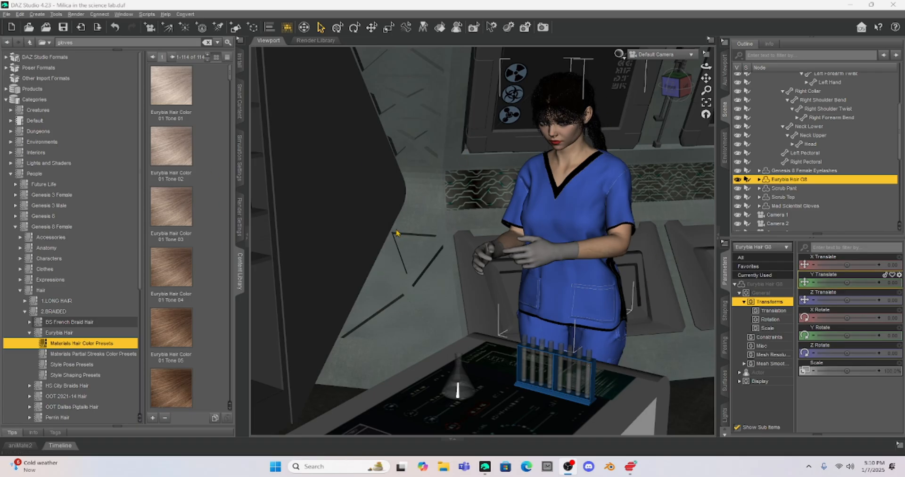
mouse_move(390, 165)
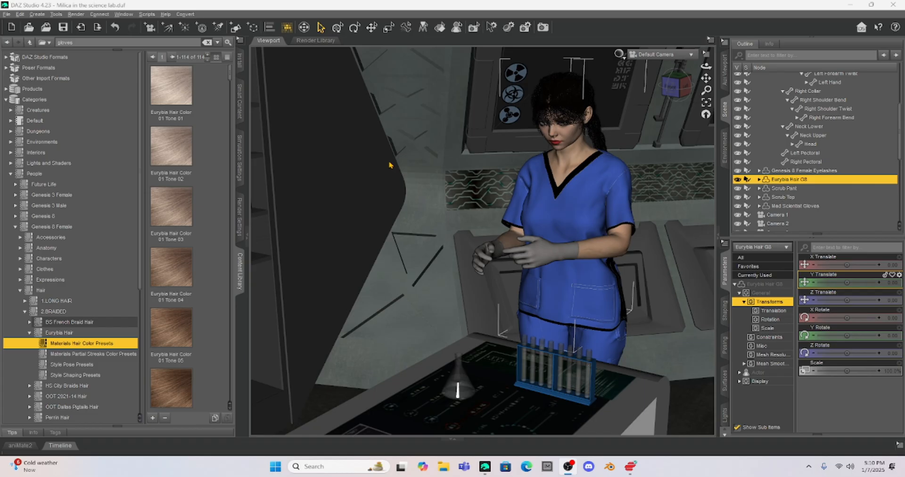
mouse_move(413, 162)
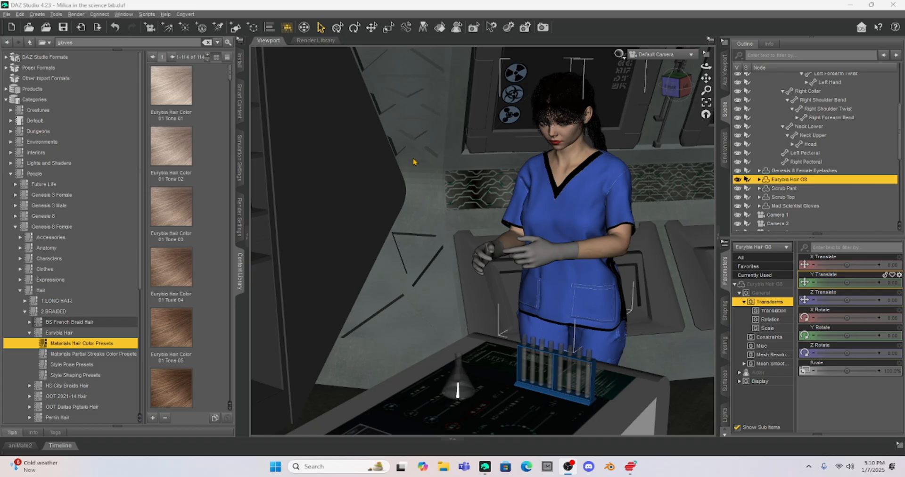
mouse_move(534, 248)
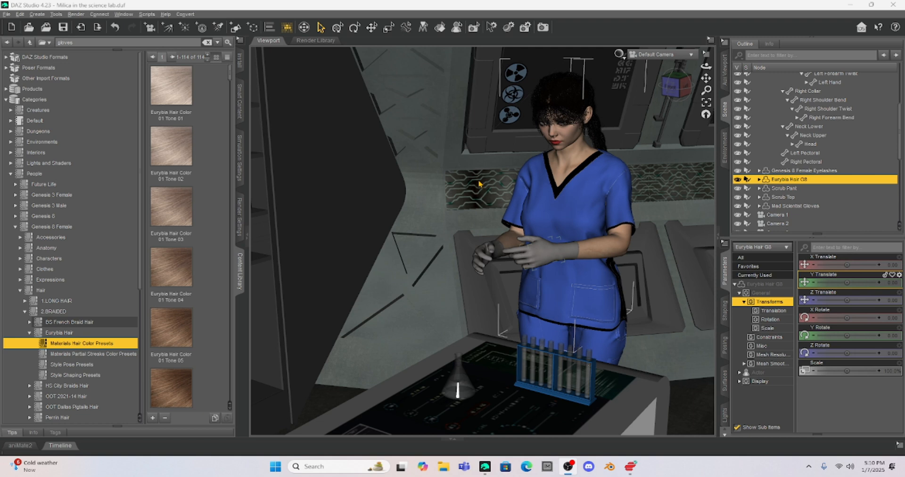
mouse_move(480, 198)
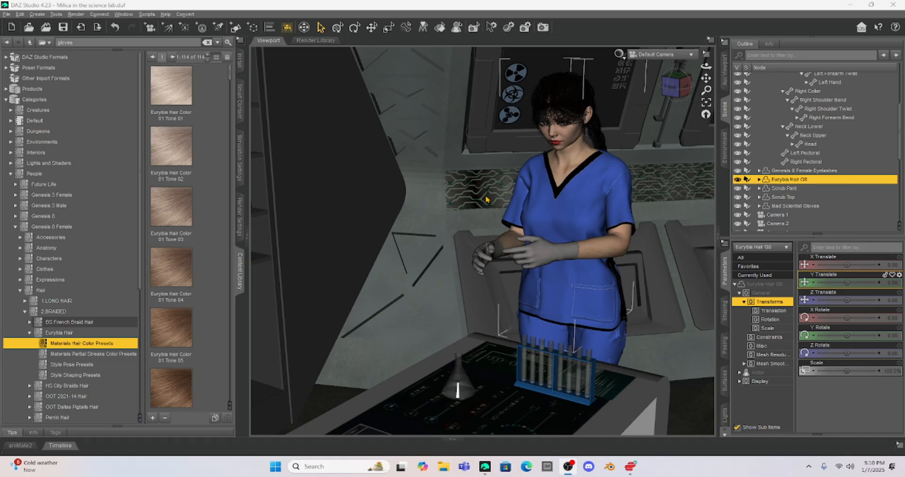
mouse_move(529, 242)
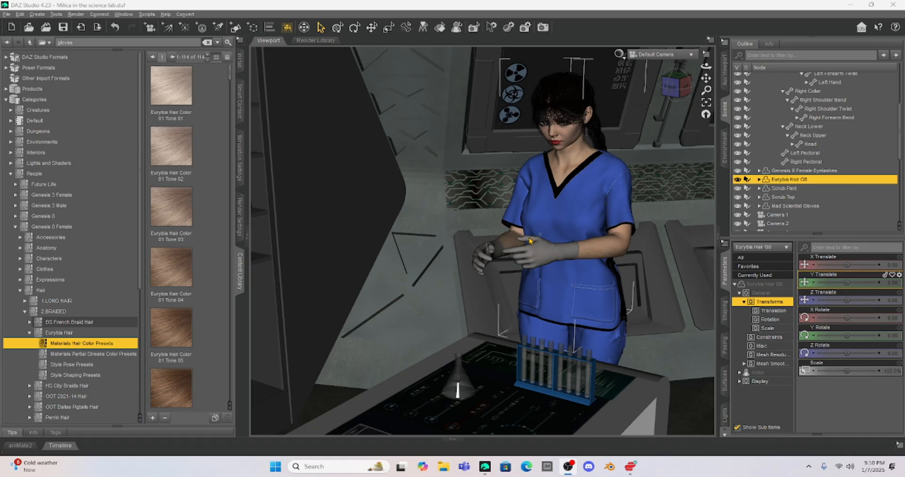
mouse_move(530, 245)
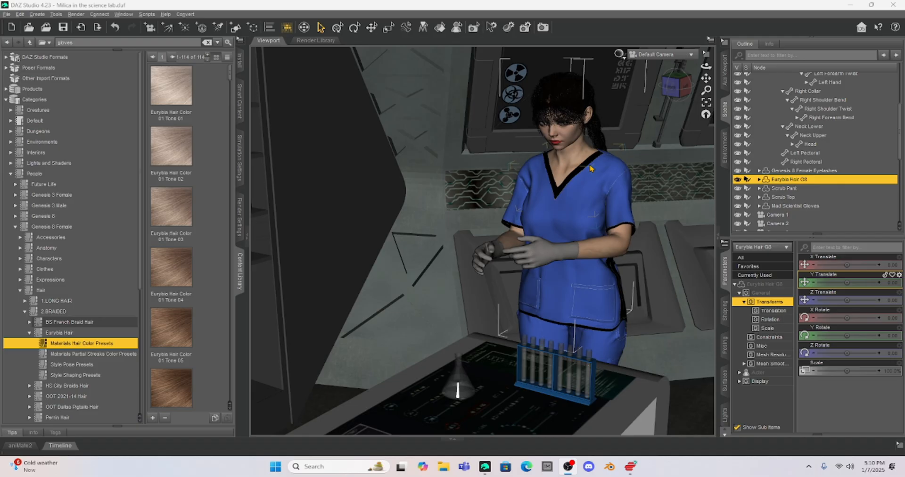
mouse_move(529, 221)
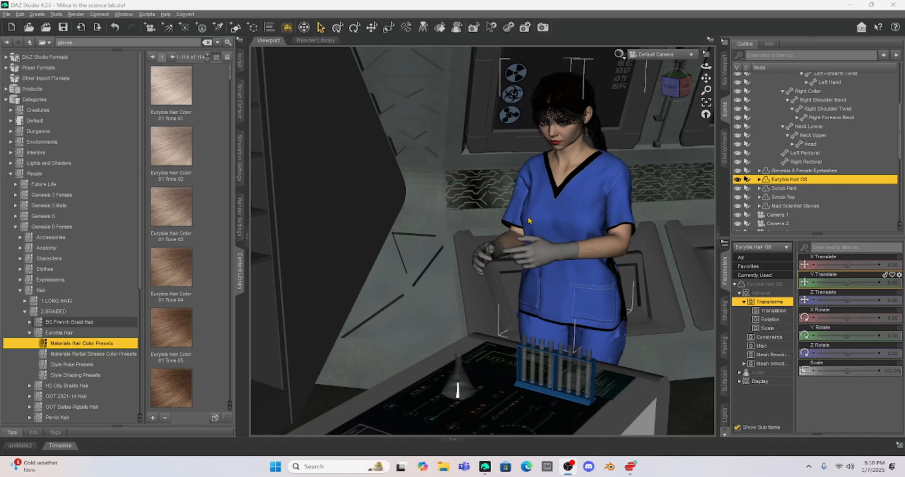
mouse_move(432, 187)
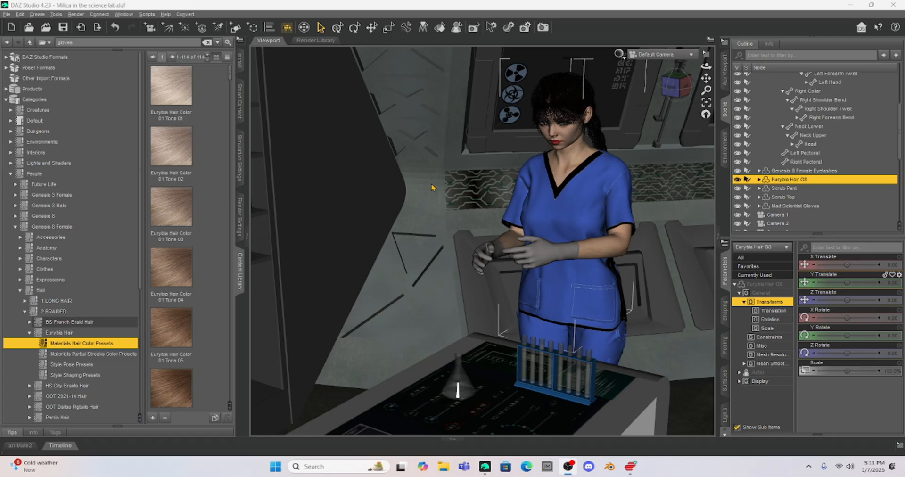
Step: Search the Content Library for 'clamps' and pick the Clamps asset from the results
double_click(790, 180)
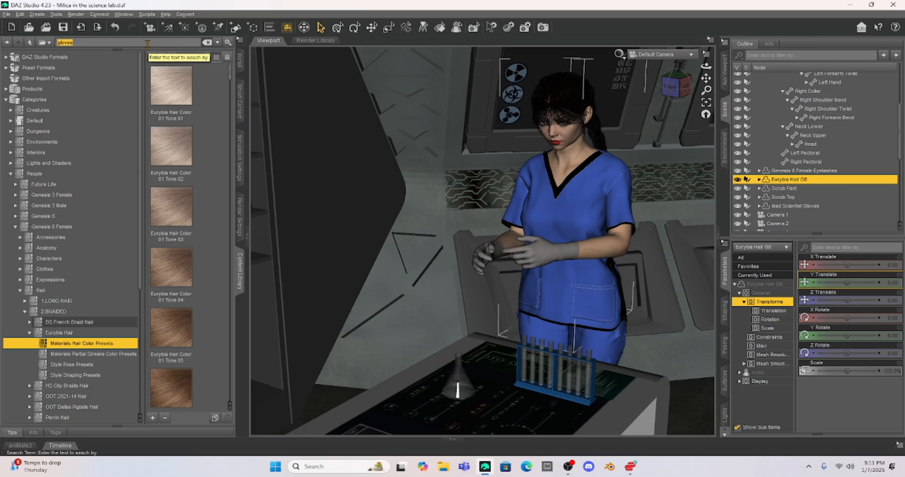
text(clamps)
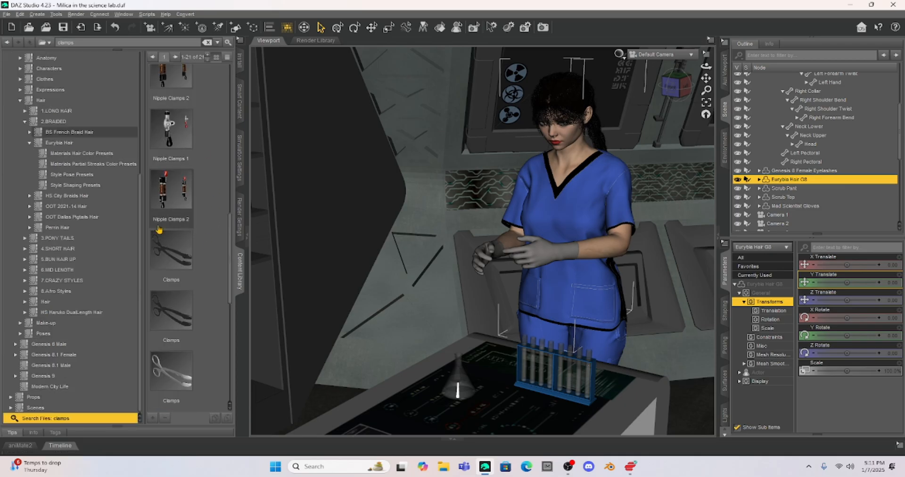
click(170, 248)
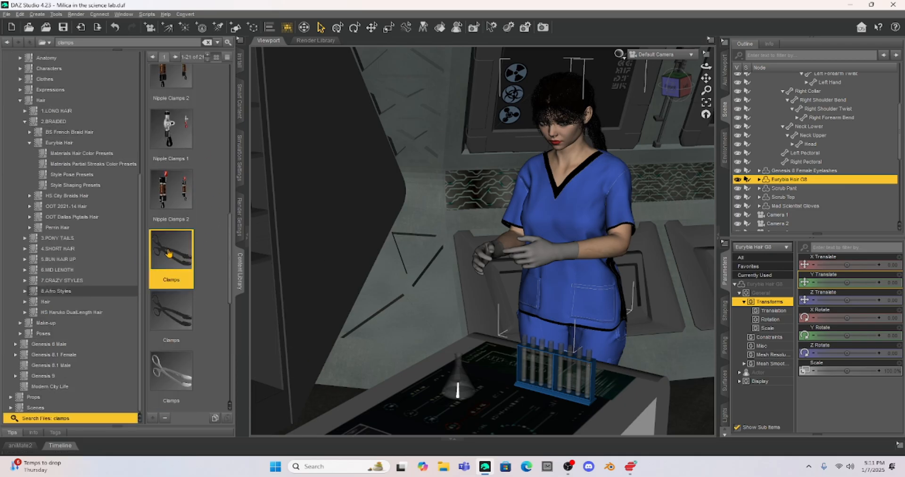
right_click(171, 250)
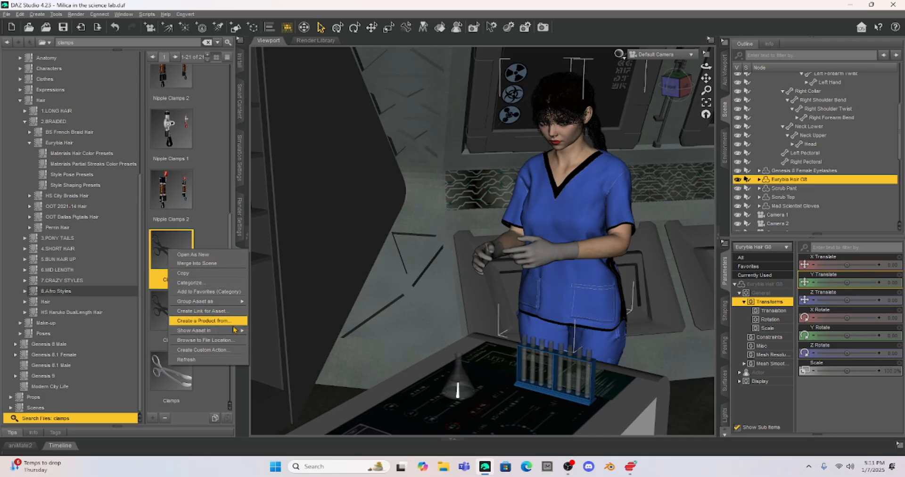
mouse_move(193, 330)
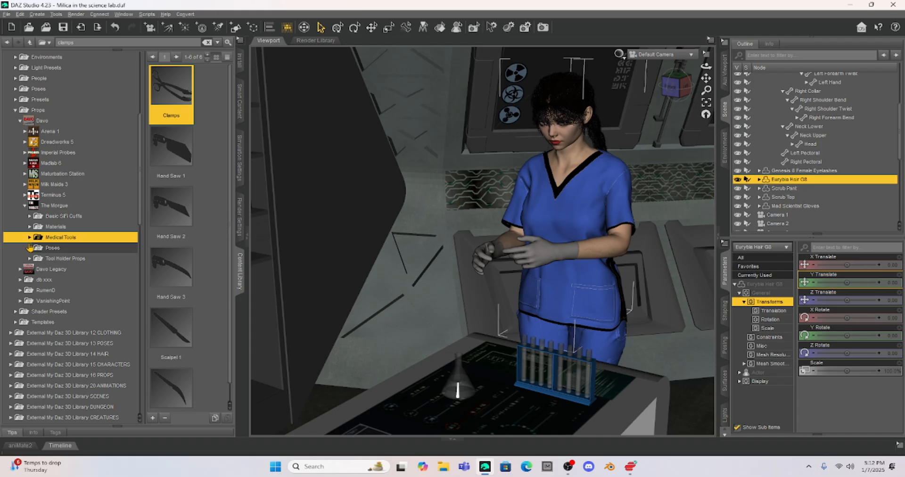
mouse_move(171, 85)
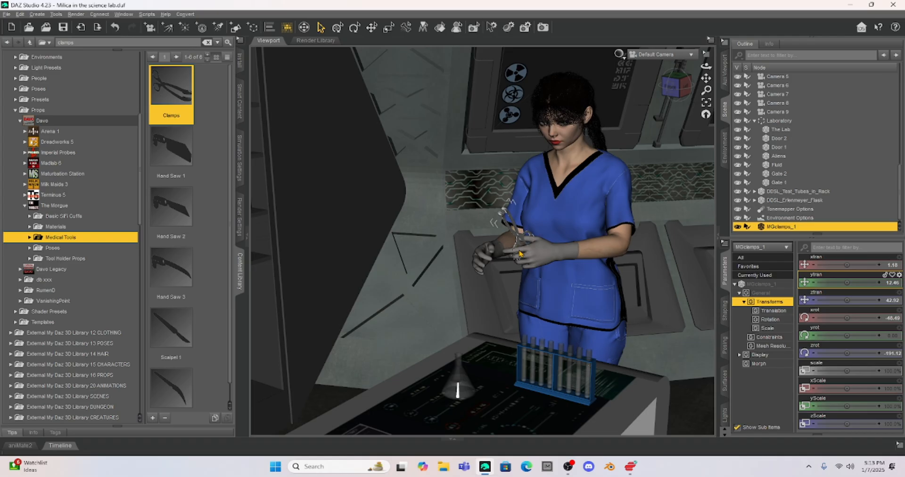
Step: Curl the left pinky and thumb around the clamps and swing the left arm forward
click(838, 129)
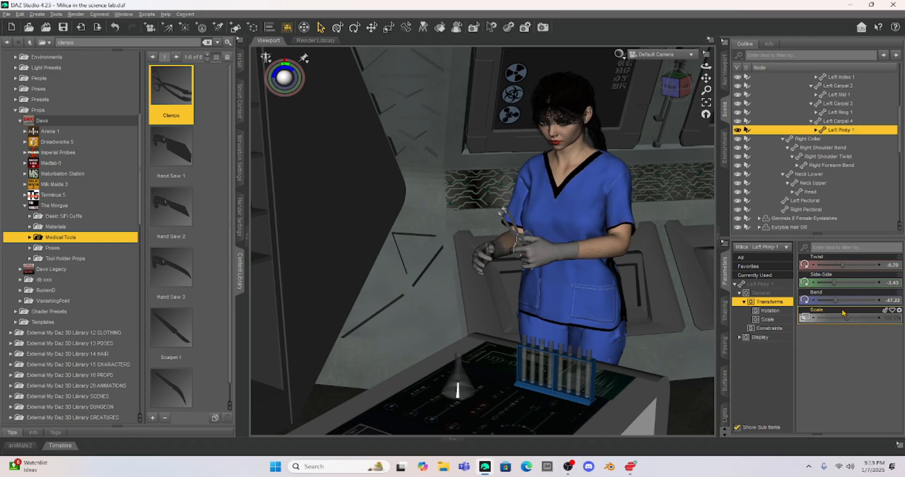
drag(849, 300, 826, 300)
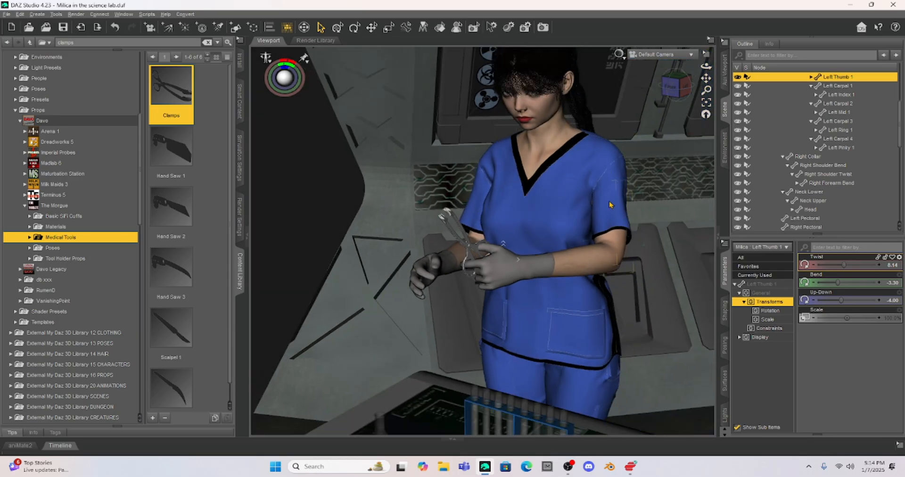
click(823, 76)
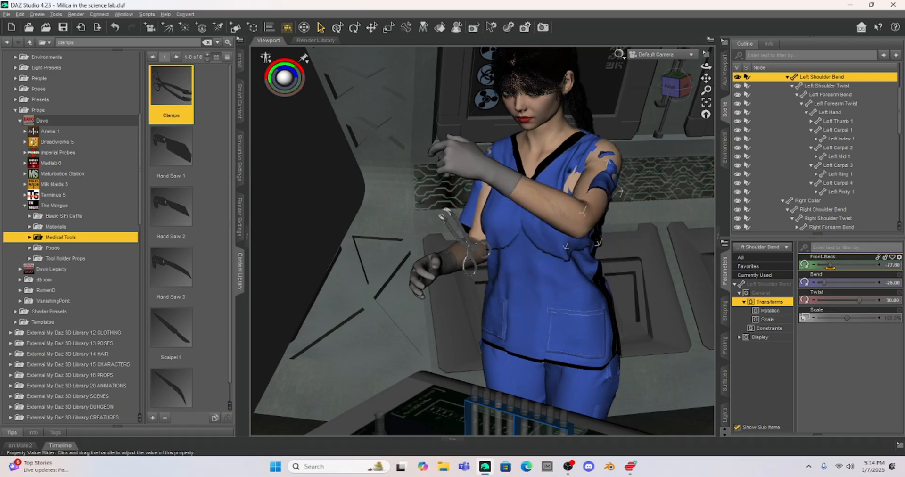
drag(831, 265, 849, 265)
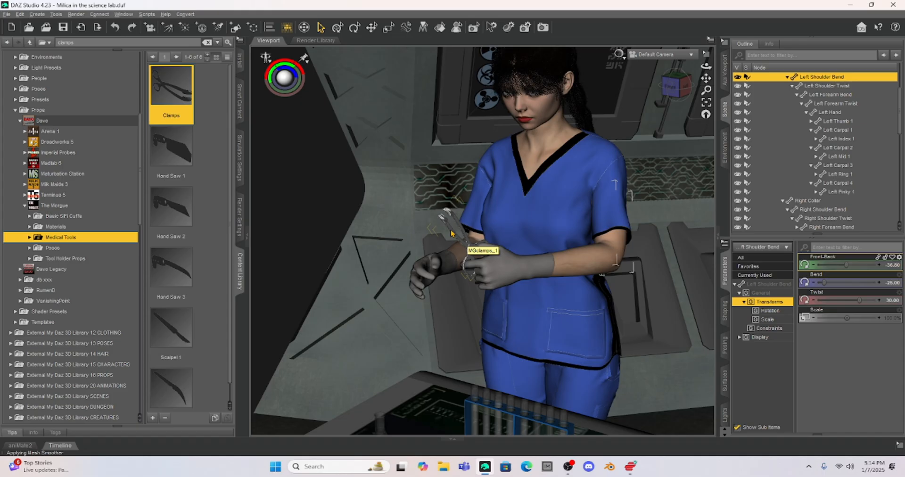
Step: Change the clamps' parent to Milica's Left Hand via Change Parent and accept
right_click(454, 232)
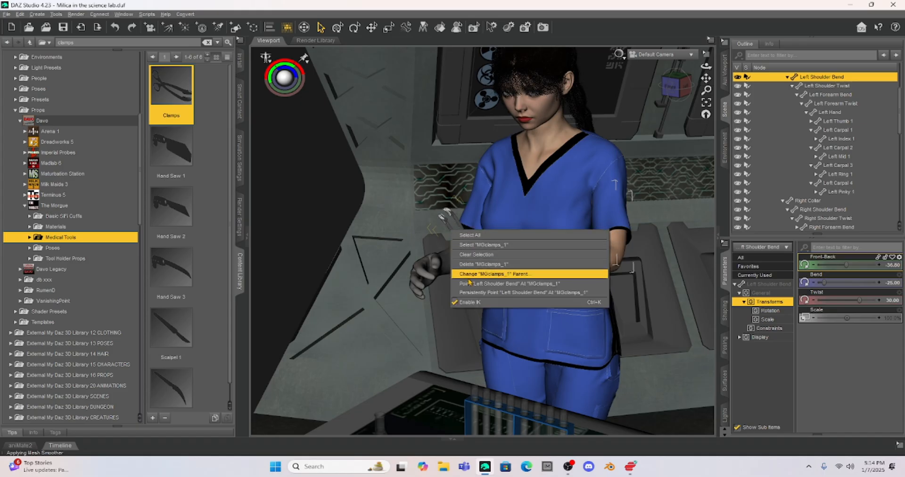
click(495, 274)
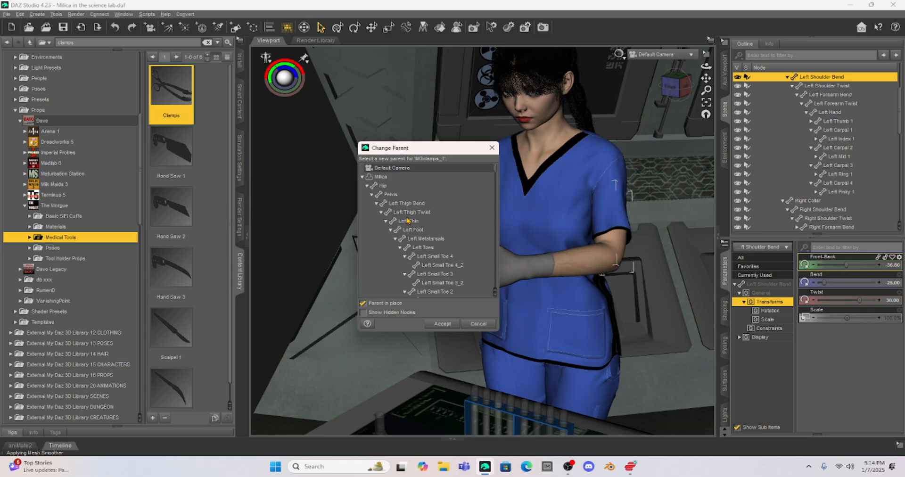
scroll(down, 3)
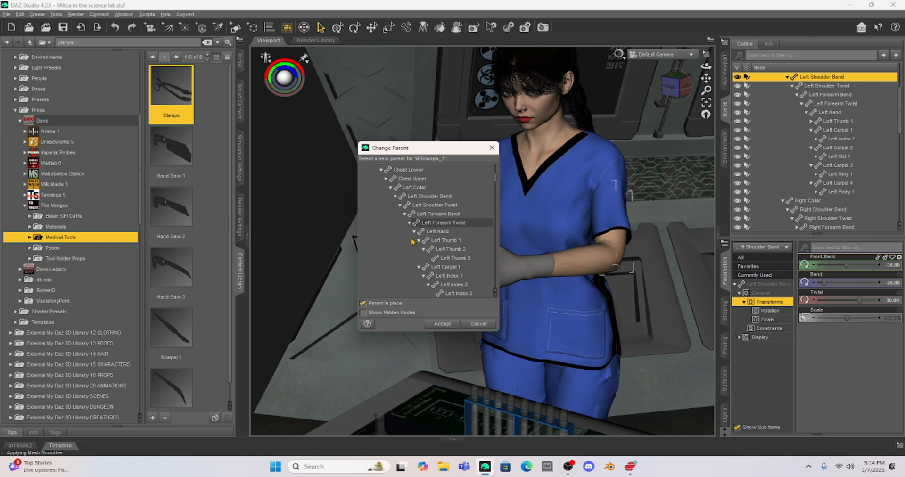
click(439, 232)
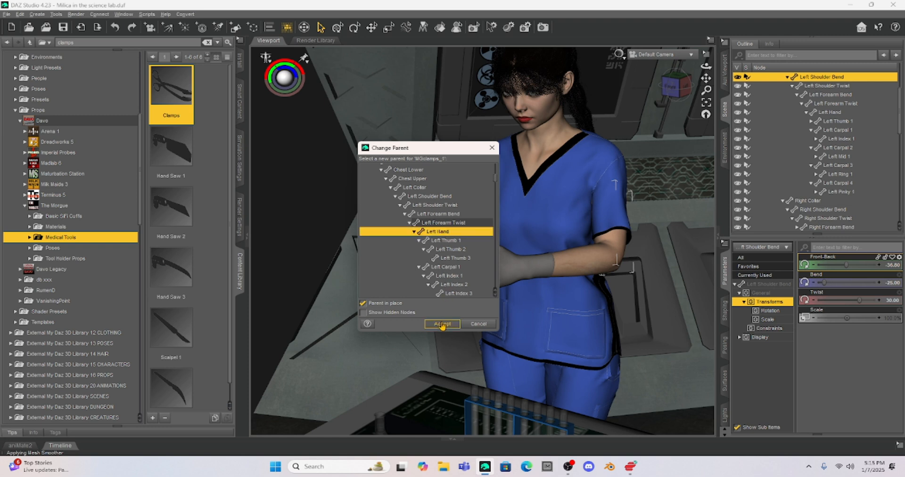
click(441, 324)
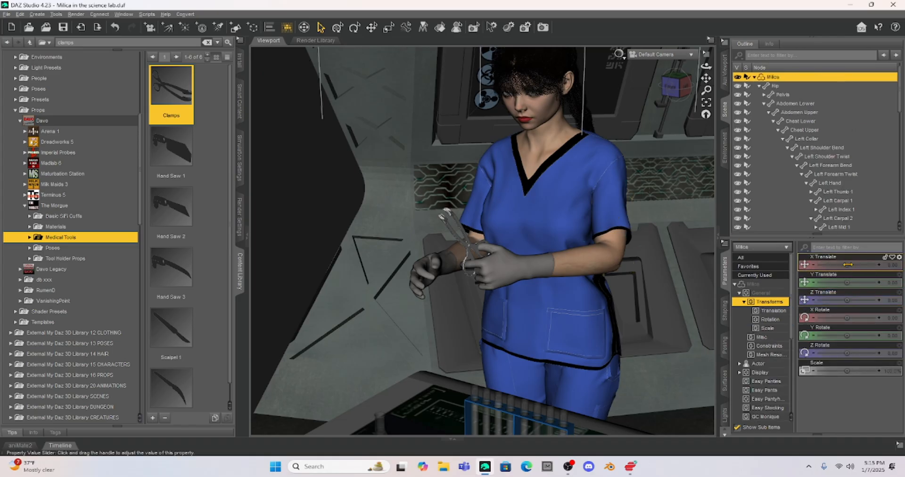
Step: Nudge Milica along X Translate and raise her left arm with Left Shoulder Bend Front-Back
drag(849, 265, 860, 265)
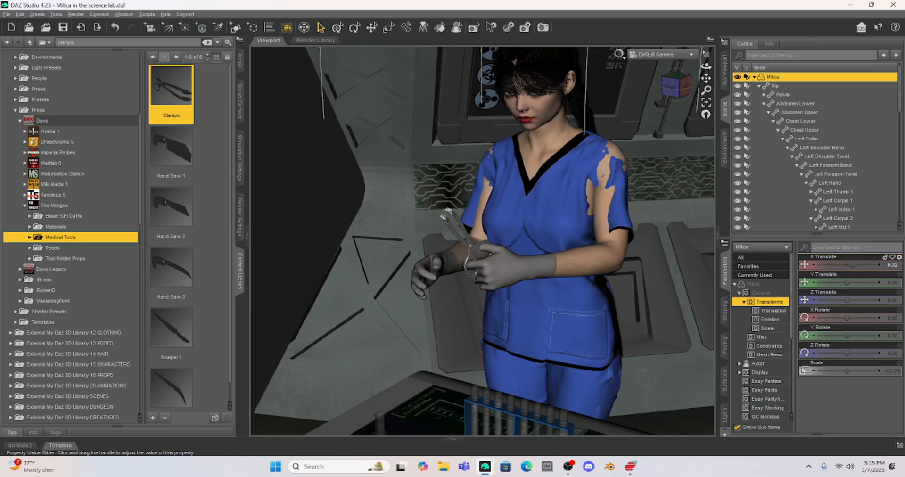
drag(855, 265, 872, 265)
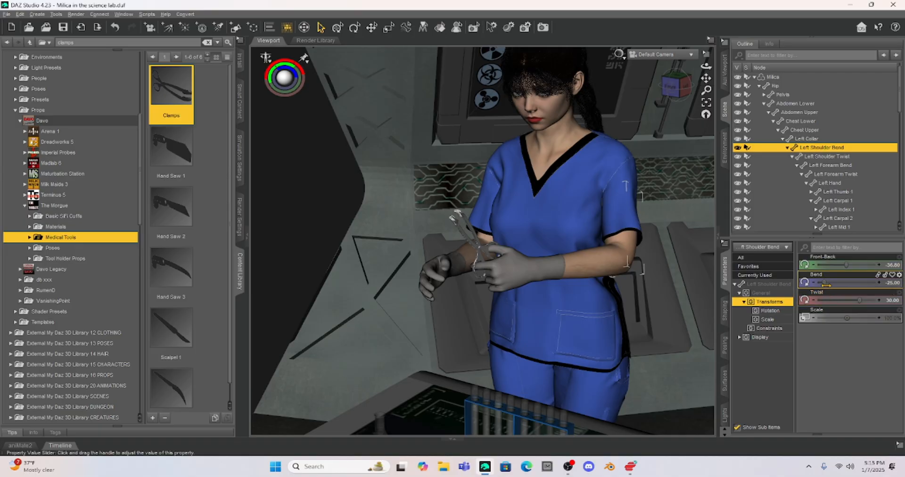
drag(846, 264, 843, 264)
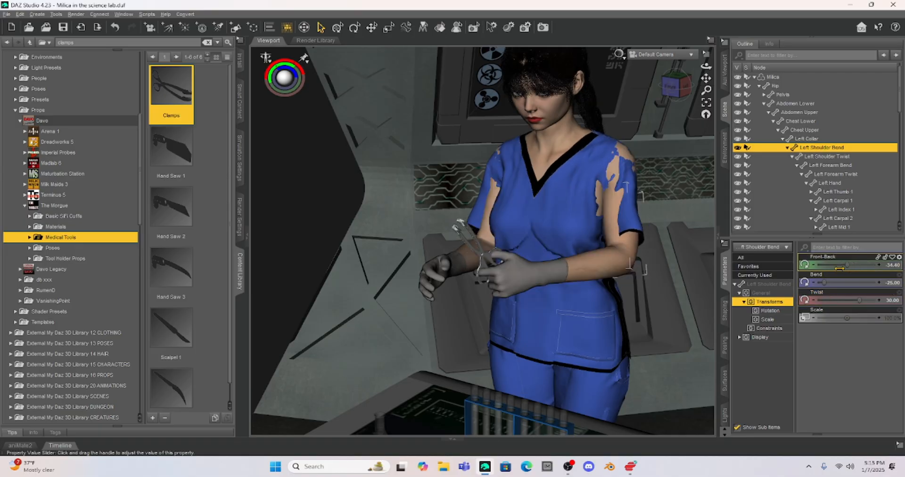
drag(837, 265, 826, 265)
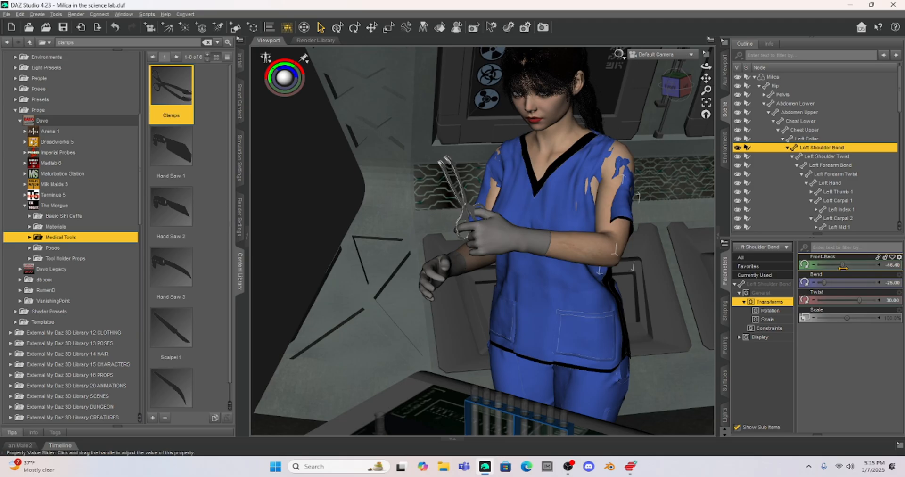
drag(844, 265, 854, 265)
text(larva)
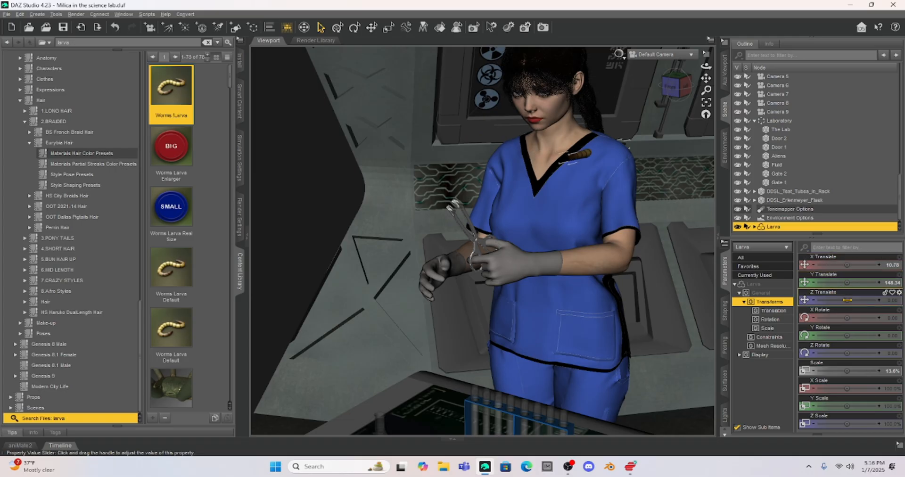
Step: Move the larva forward into the clamps with Z Translate, then tip it back and angle it sideways
drag(861, 300, 827, 300)
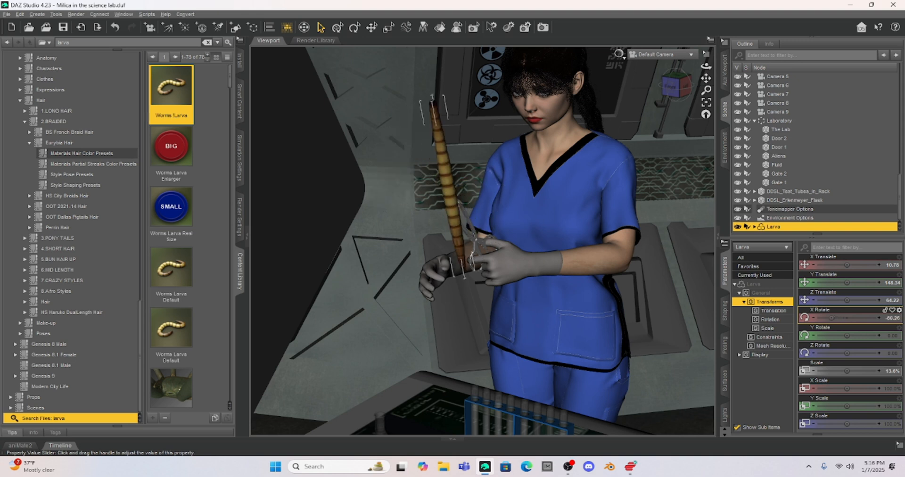
drag(849, 311, 826, 310)
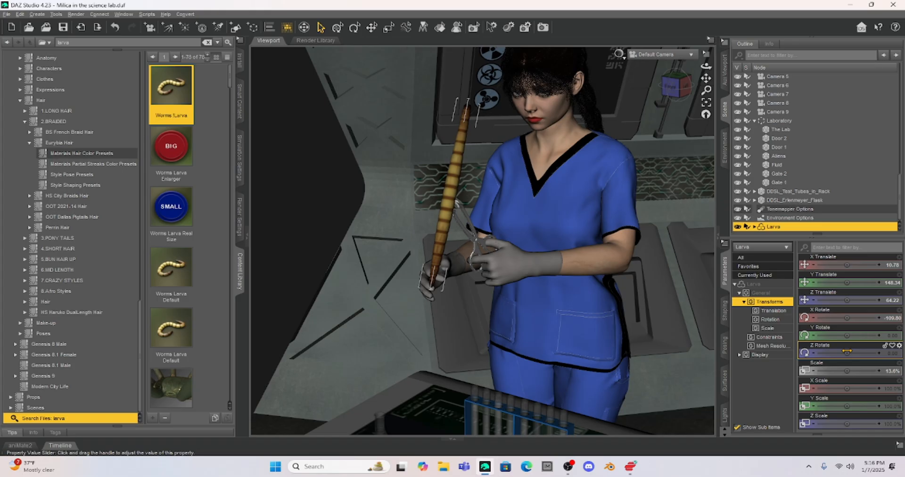
drag(843, 352, 860, 352)
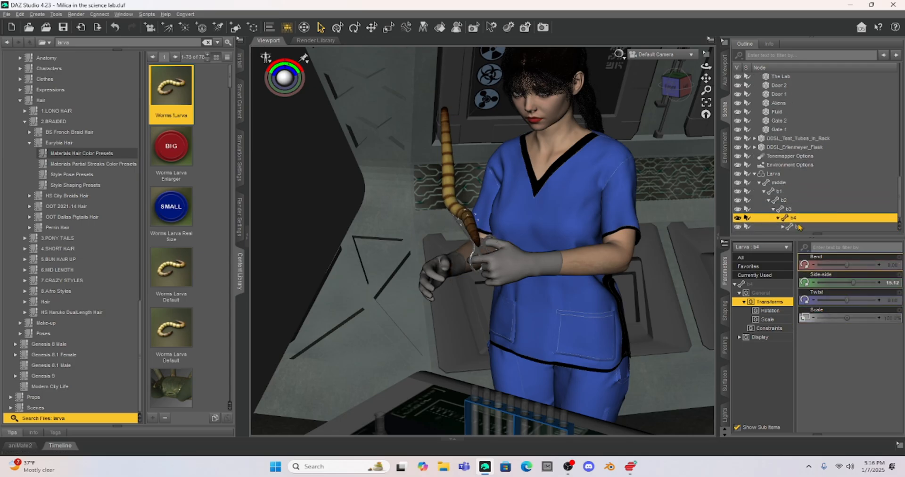
Step: Pose a larva segment and bend Milica's Neck Upper down toward the larva
click(779, 165)
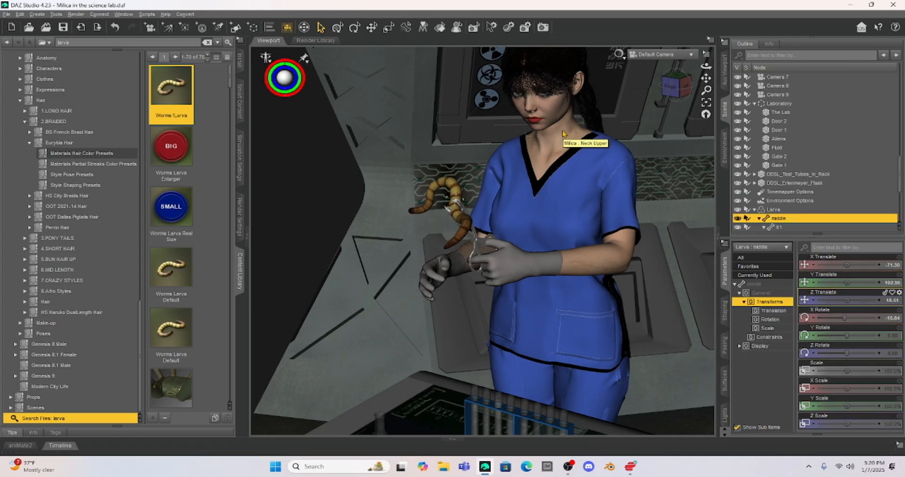
mouse_move(462, 163)
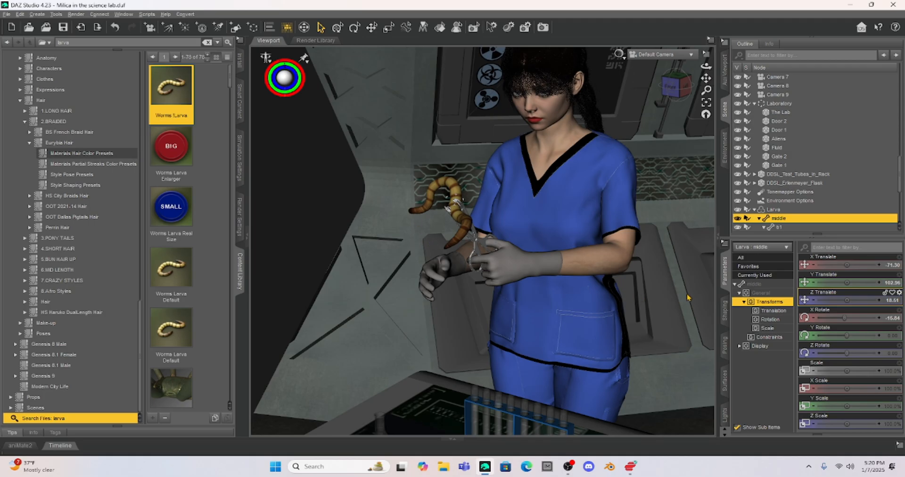
mouse_move(359, 222)
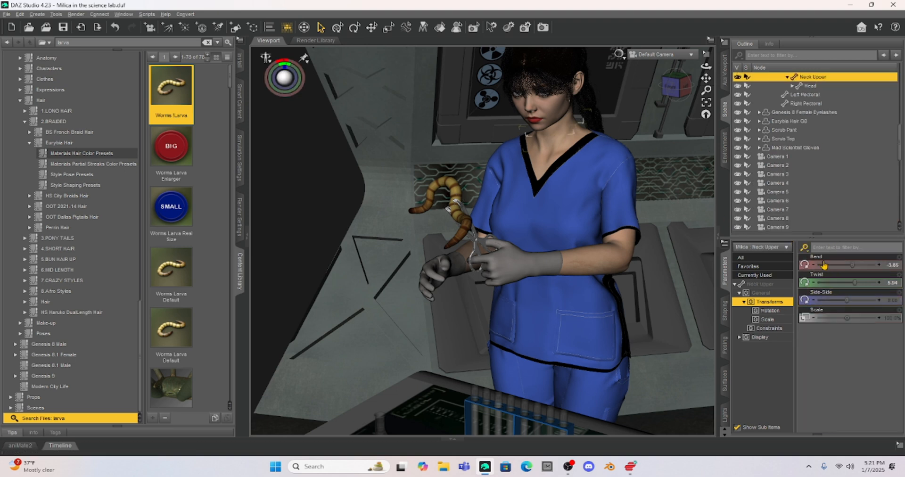
drag(826, 265, 855, 265)
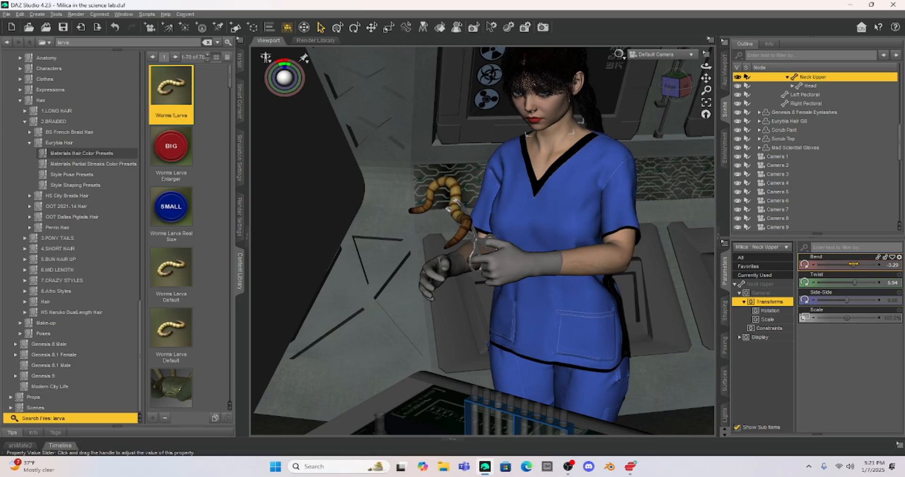
drag(855, 264, 843, 264)
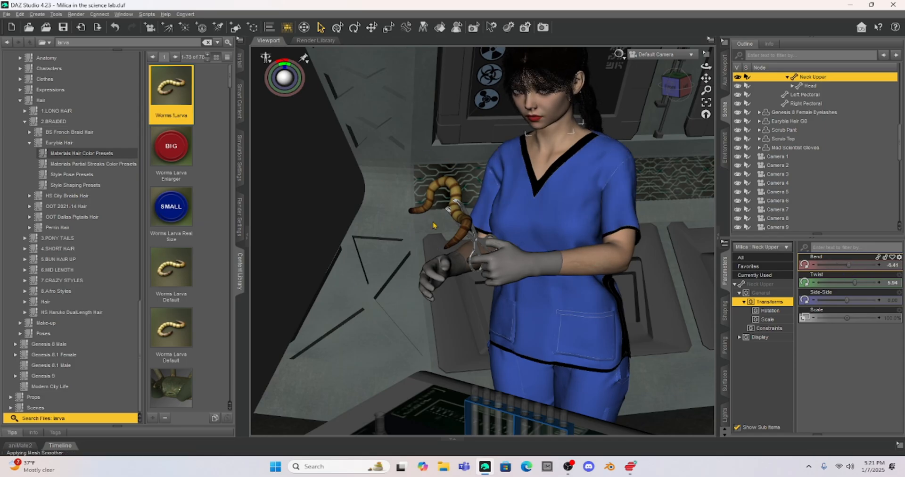
mouse_move(455, 194)
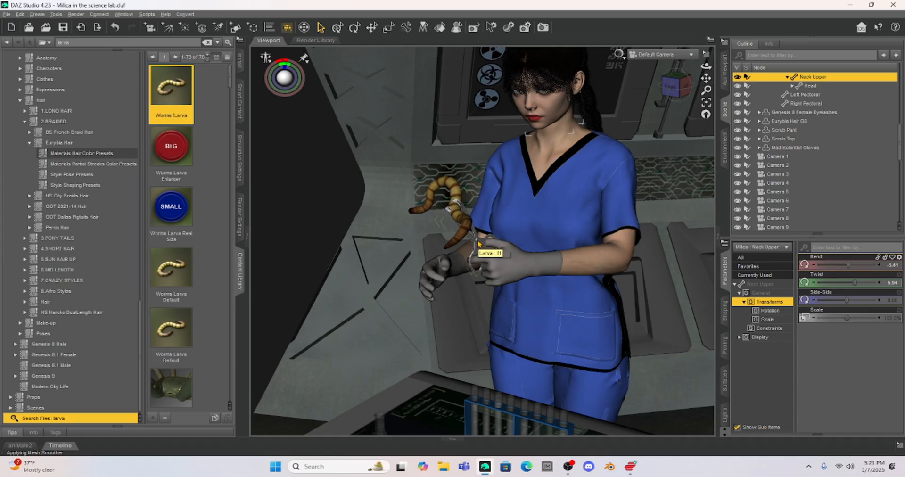
mouse_move(456, 196)
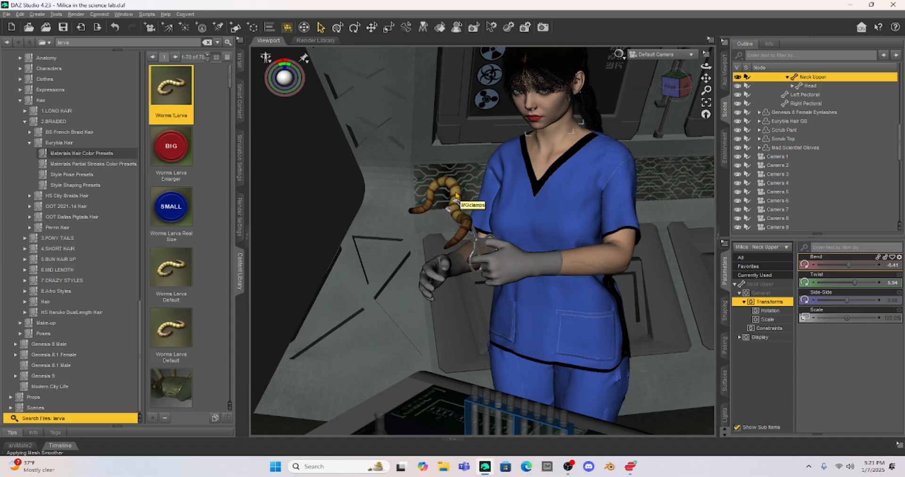
right_click(457, 201)
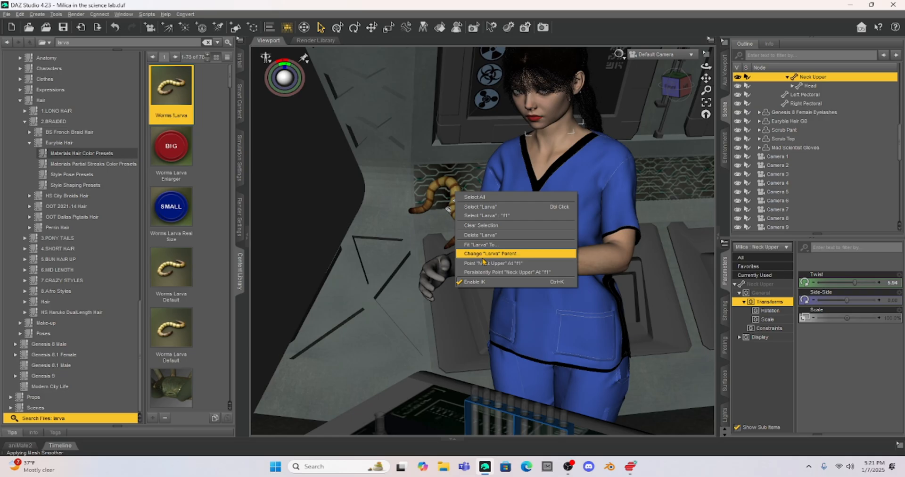
Step: Change the larva's parent to MGclamps_1 in the Change Parent dialog and accept
click(490, 254)
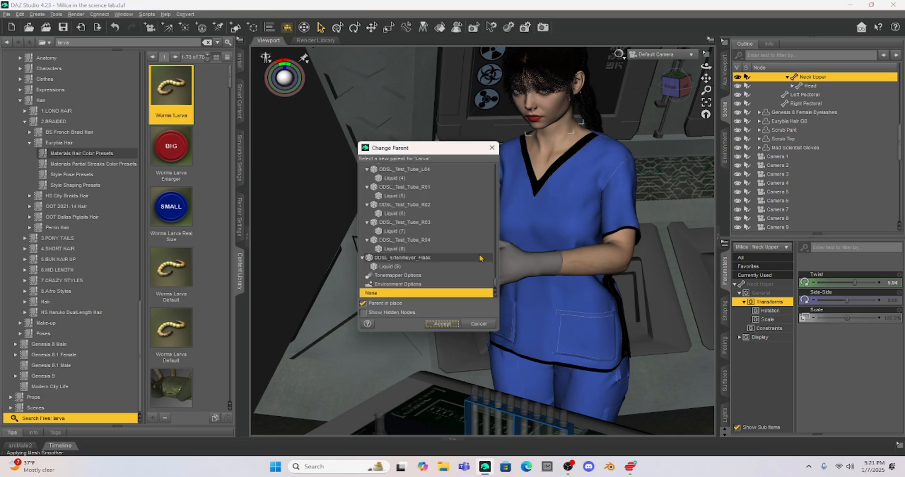
mouse_move(495, 289)
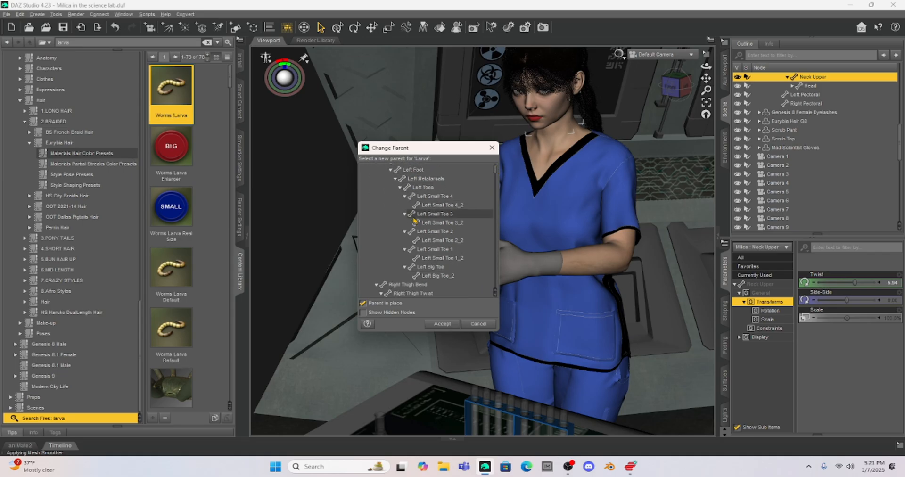
scroll(down, 3)
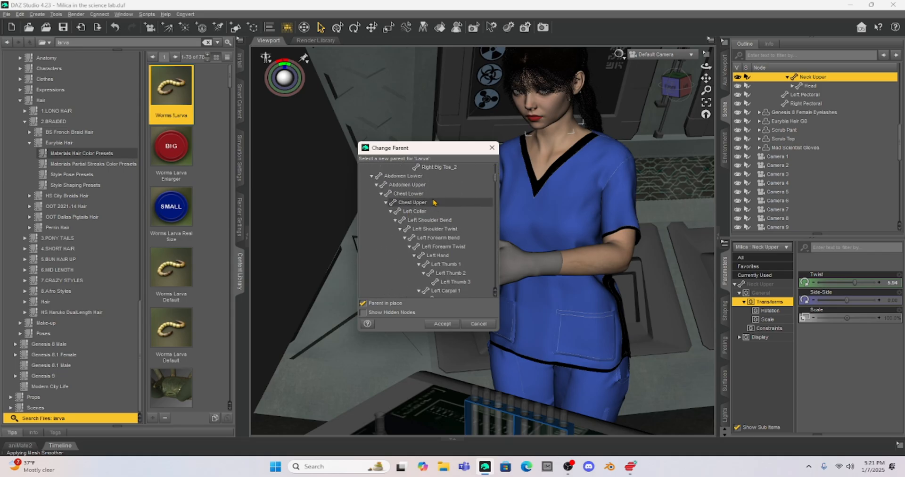
scroll(down, 3)
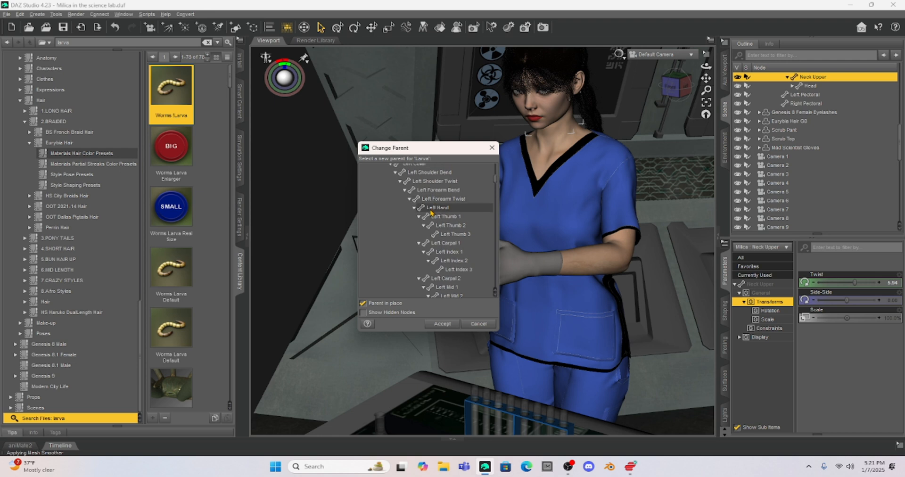
scroll(down, 3)
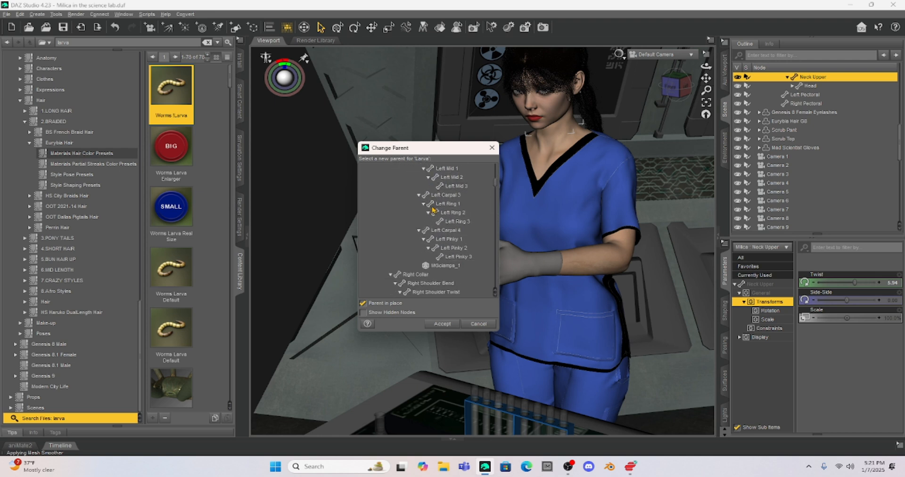
click(447, 204)
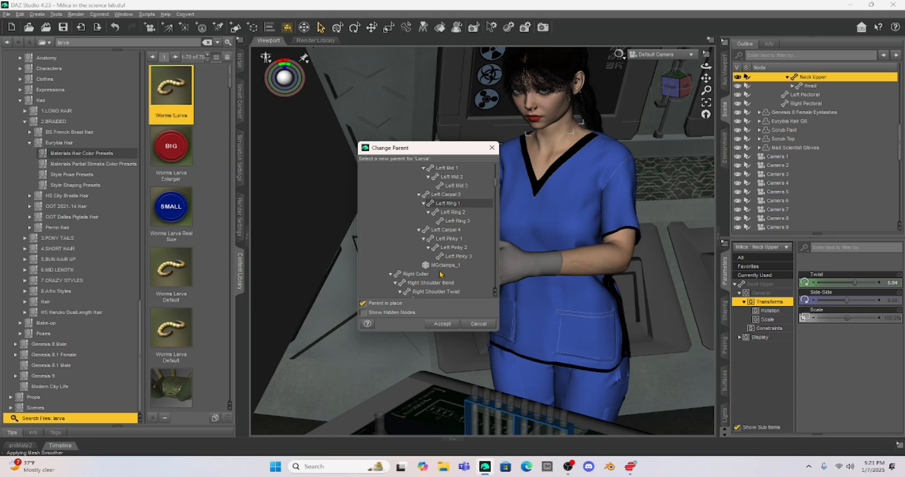
click(444, 265)
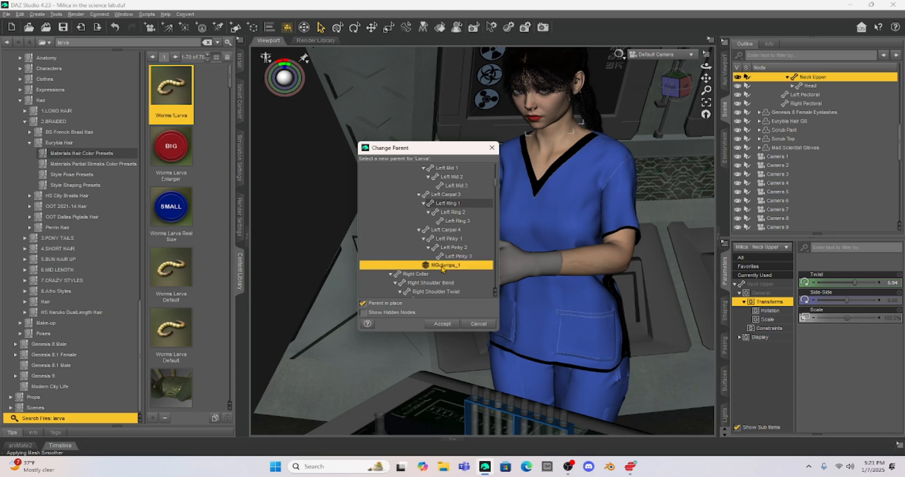
mouse_move(443, 323)
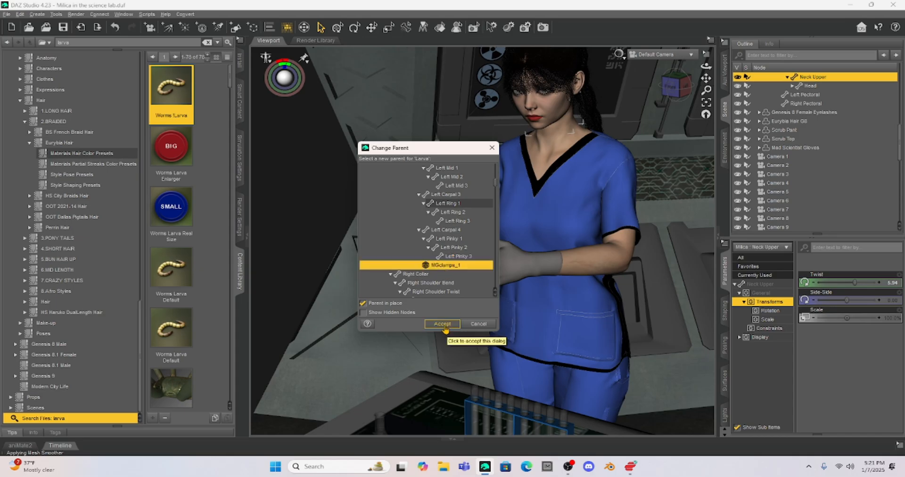
click(441, 324)
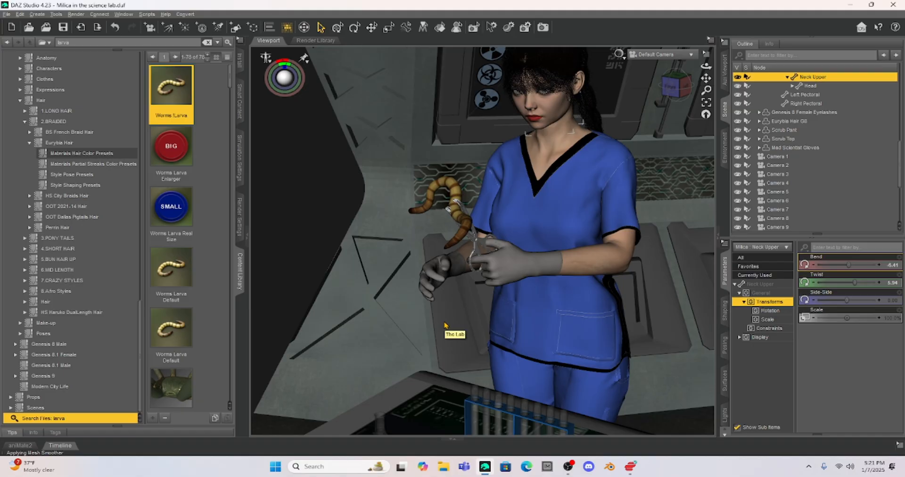
mouse_move(449, 191)
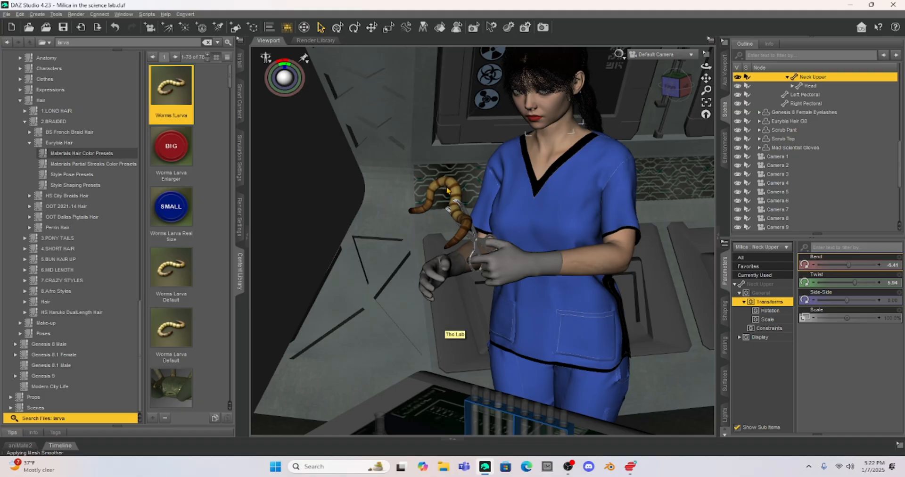
mouse_move(453, 190)
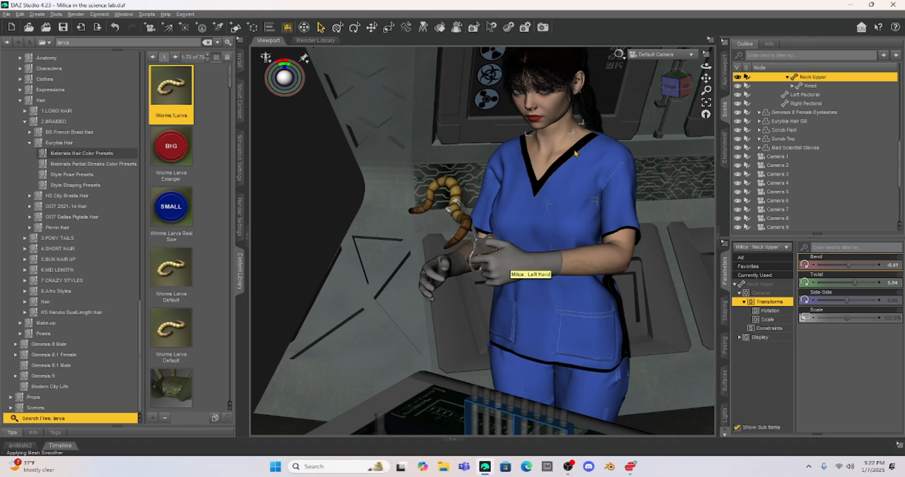
mouse_move(574, 199)
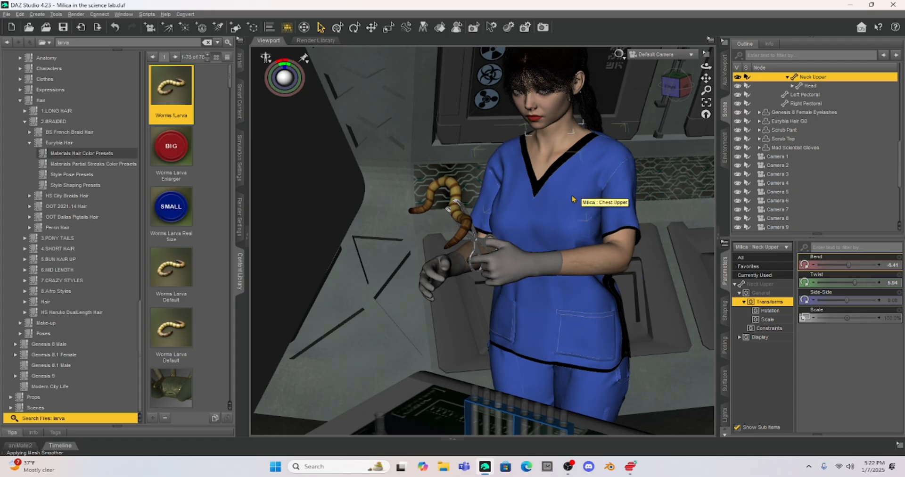
mouse_move(556, 196)
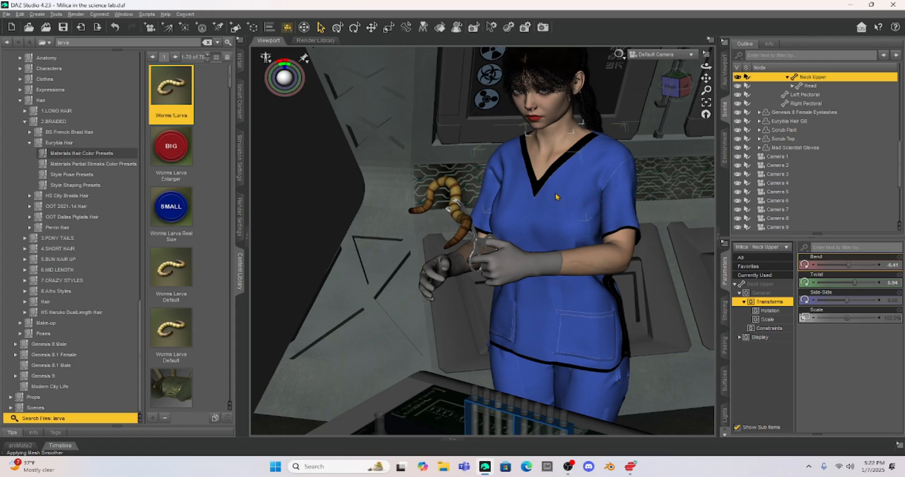
Step: Select Milica's Chest Upper in the Scene pane
click(805, 76)
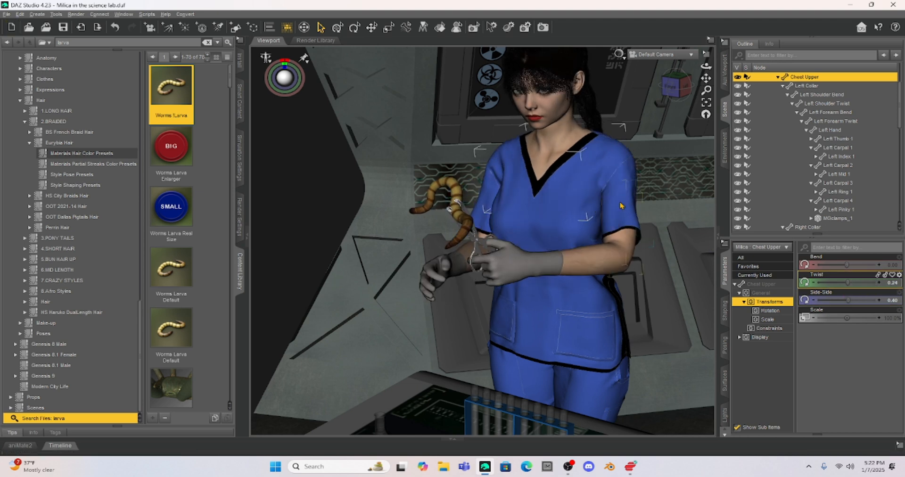
Step: Raise the arm with Left Shoulder Bend, tilt the head with Head Bend, and show Pose Controls
click(823, 94)
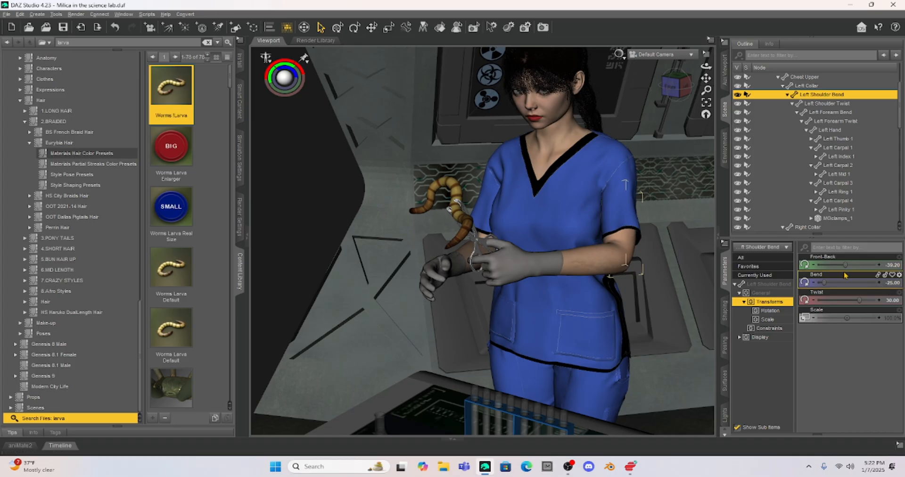
drag(819, 265, 838, 265)
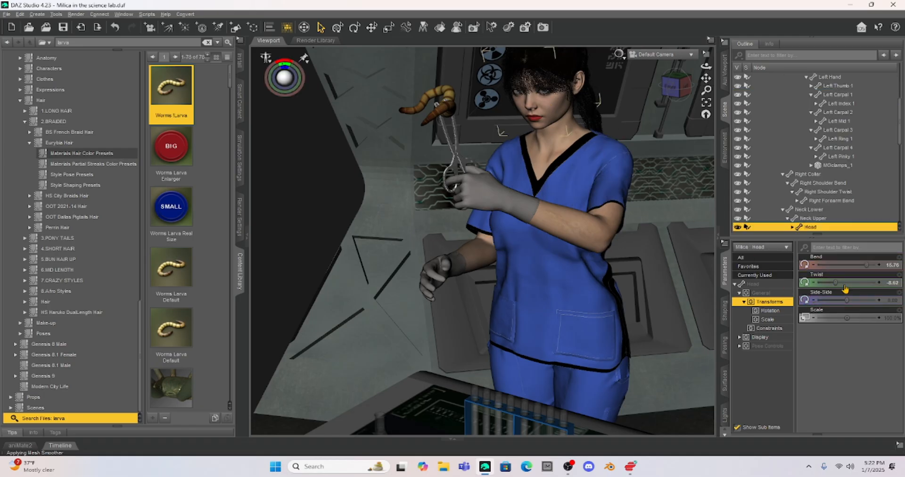
drag(866, 265, 849, 265)
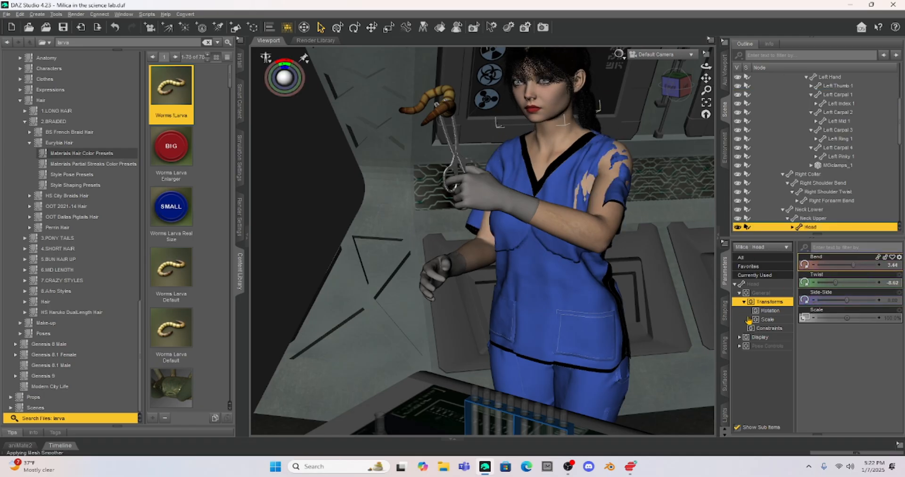
click(760, 345)
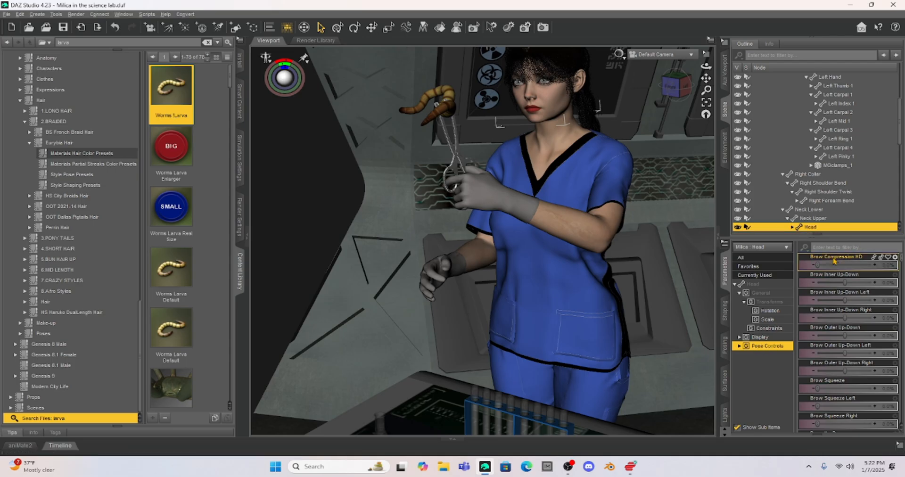
Step: Filter Pose Controls for 'surprised' to set Surprised HD to about 72%
text(surprised)
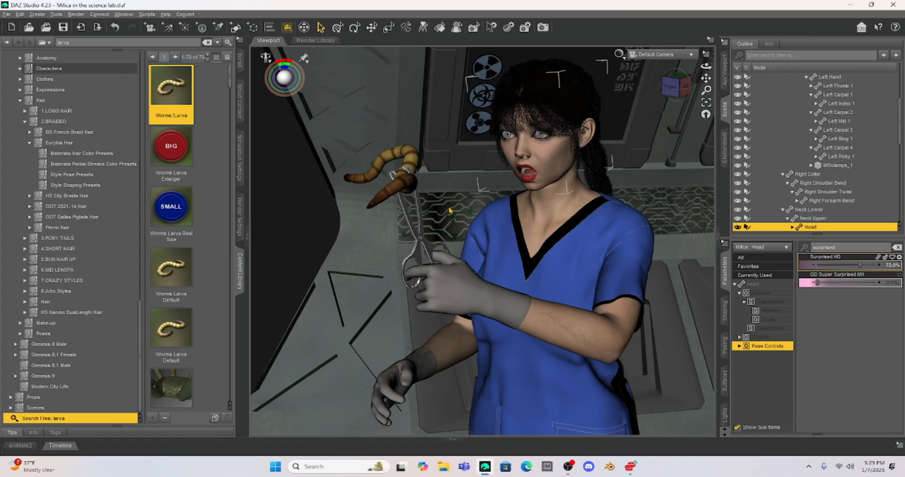
mouse_move(450, 211)
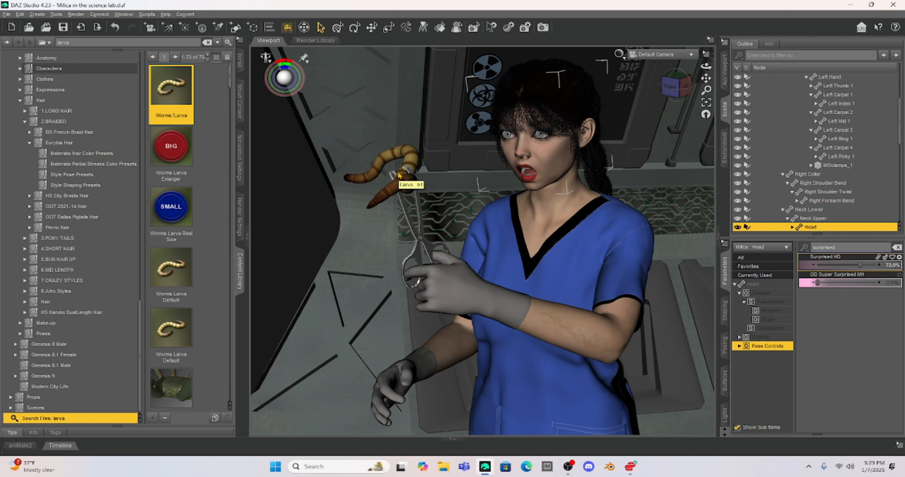
mouse_move(436, 124)
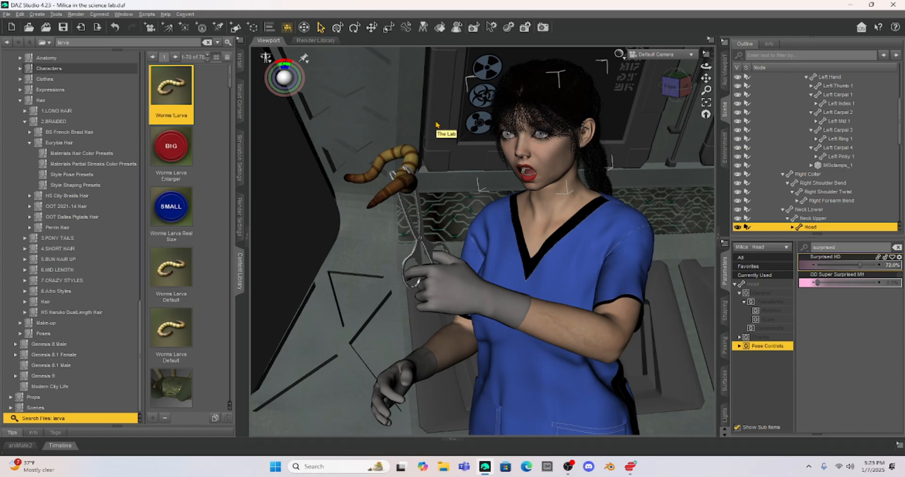
mouse_move(505, 207)
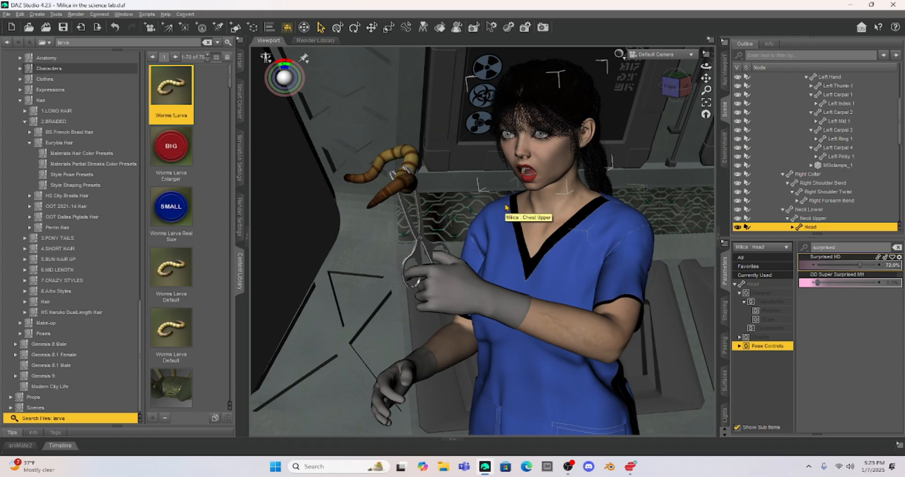
mouse_move(415, 163)
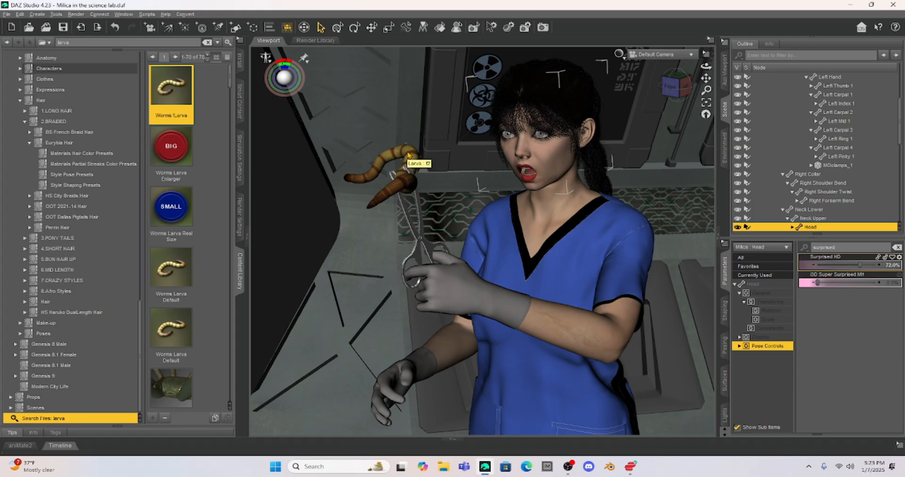
Step: Change the larva's parent to None via Change 'Larva' Parent and accept
right_click(412, 163)
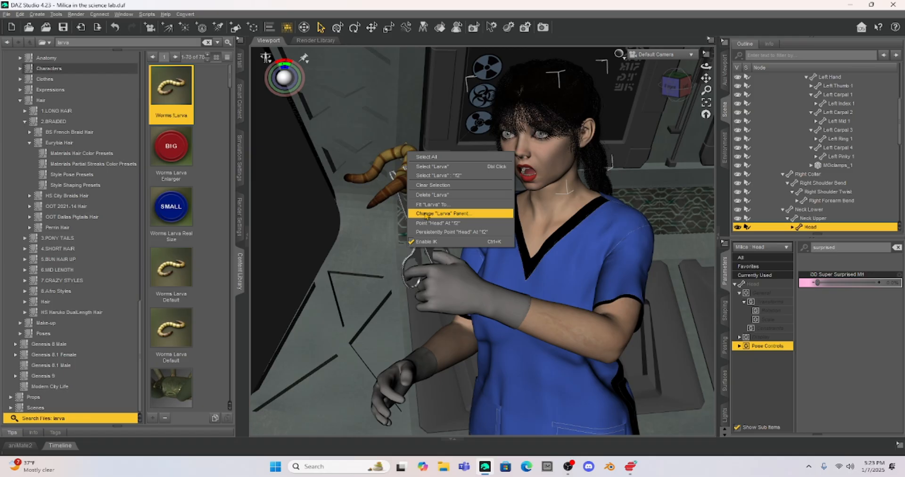
click(443, 213)
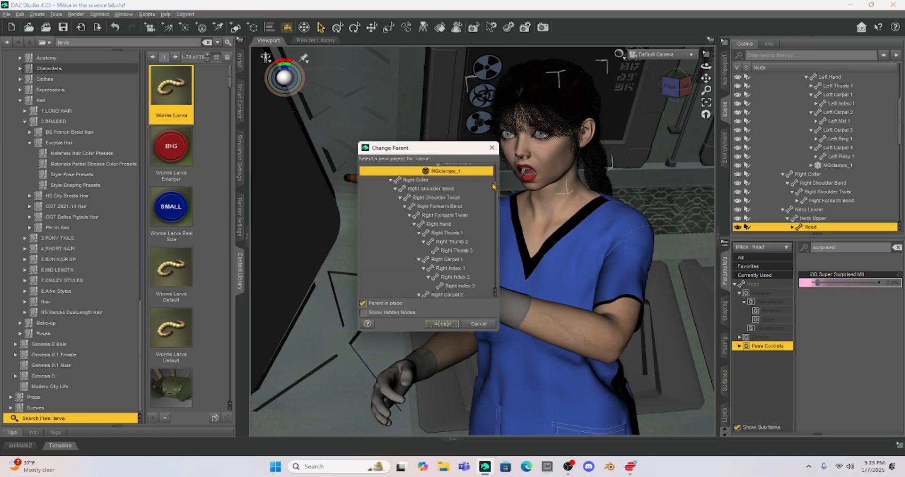
scroll(down, 3)
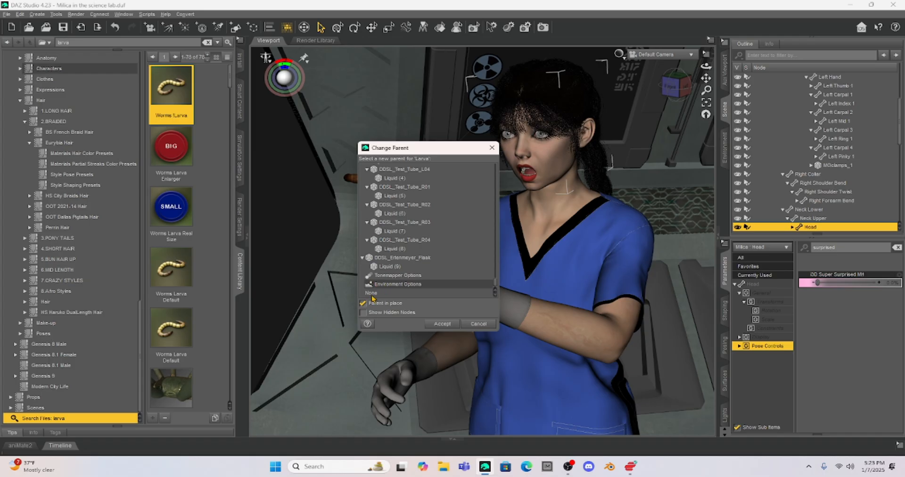
click(372, 293)
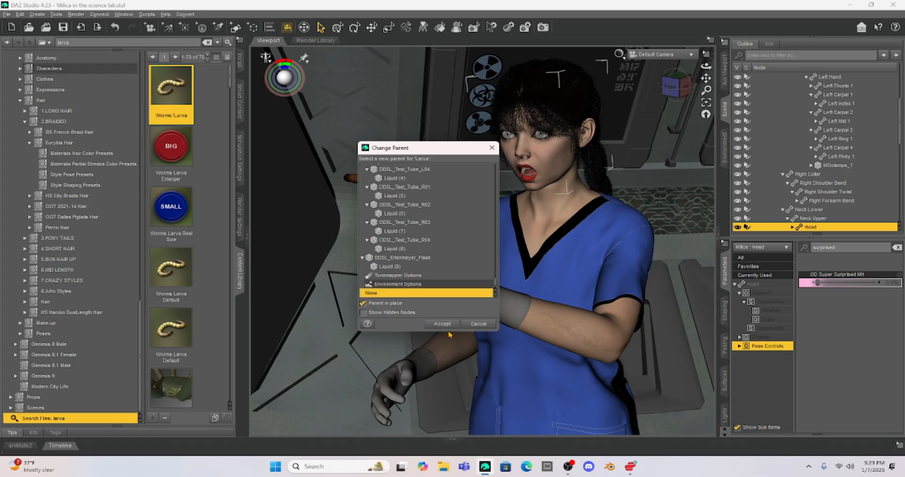
click(442, 323)
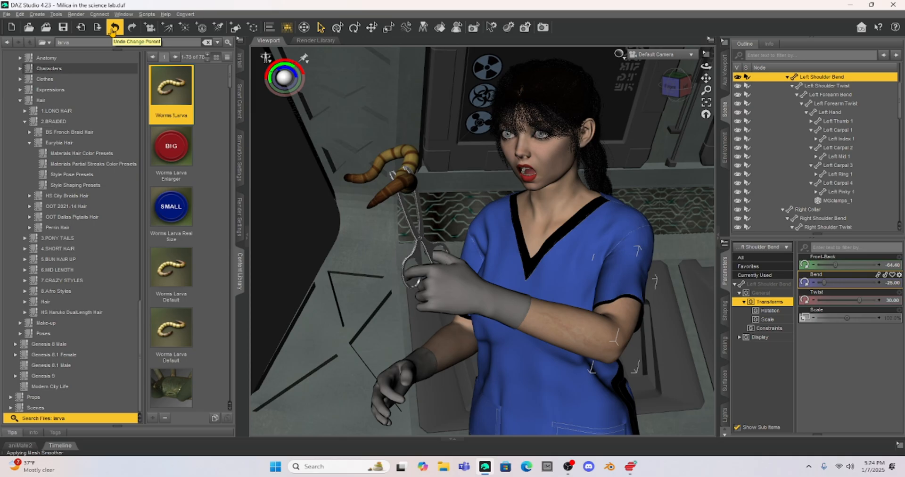
mouse_move(112, 11)
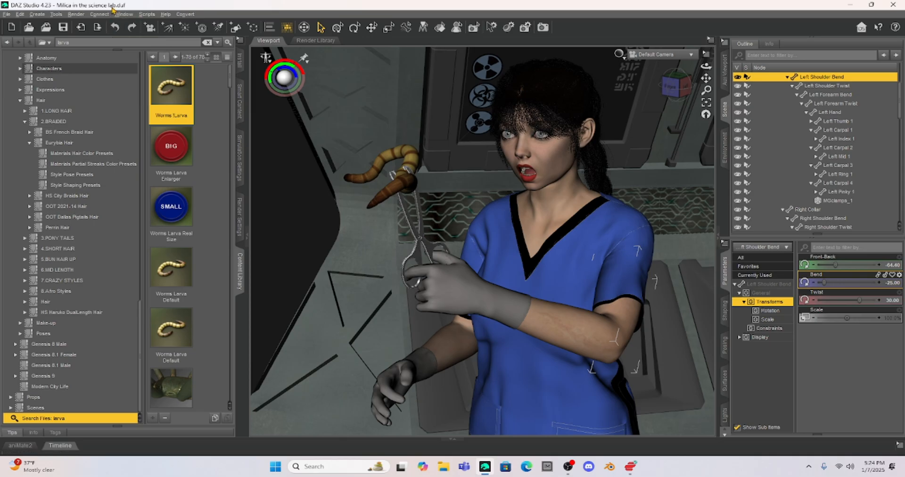